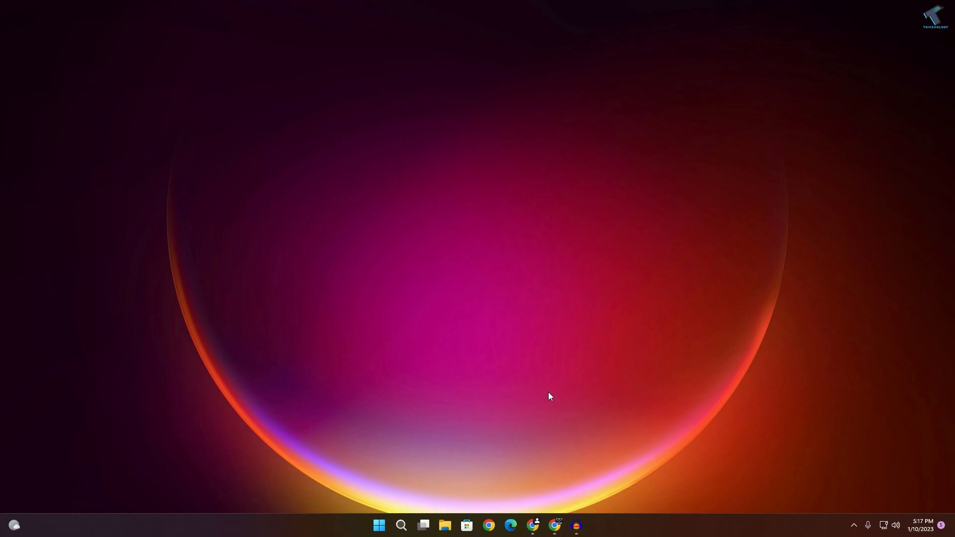
pyautogui.moveTo(435, 472)
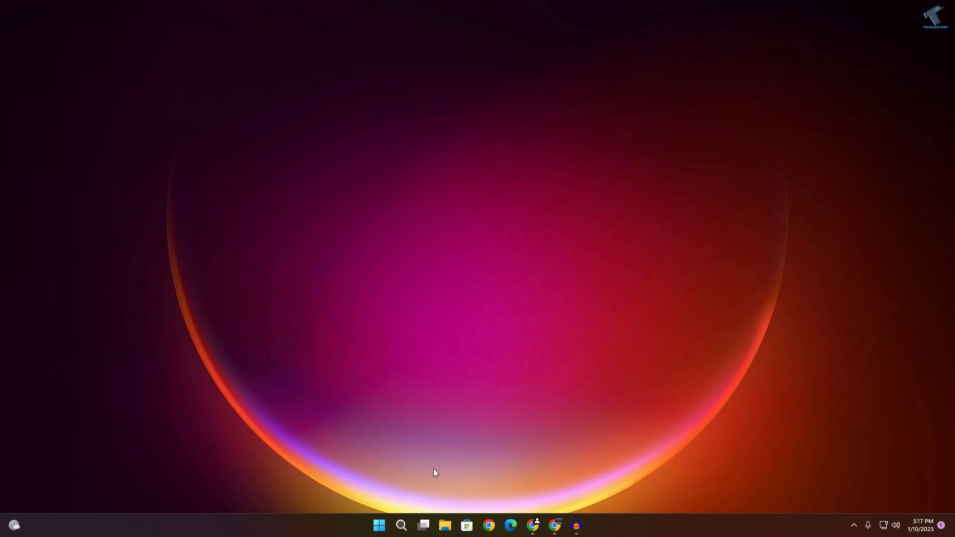
# Step: Find Logitech G HUB via Start search and open its shortcut's file location
pyautogui.click(377, 528)
pyautogui.write('logi')
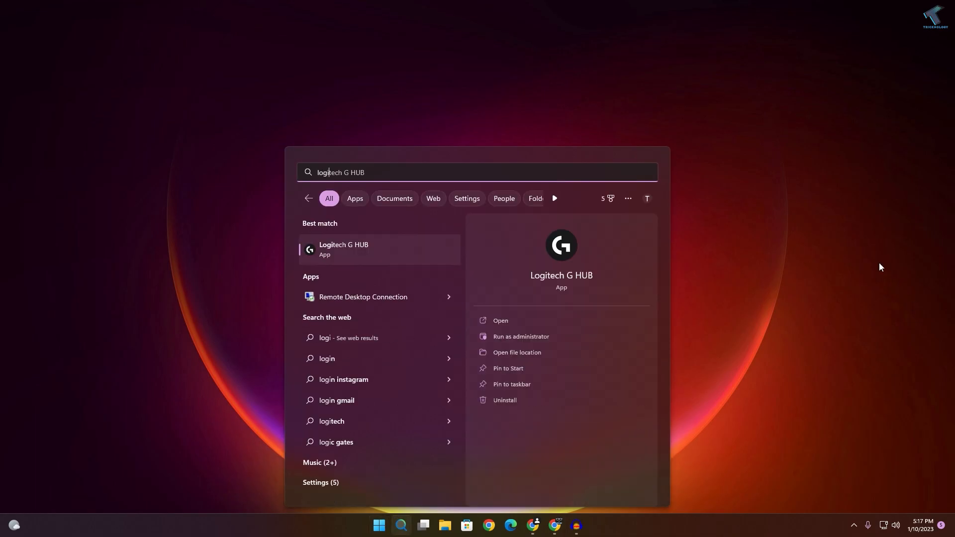
pyautogui.moveTo(388, 254)
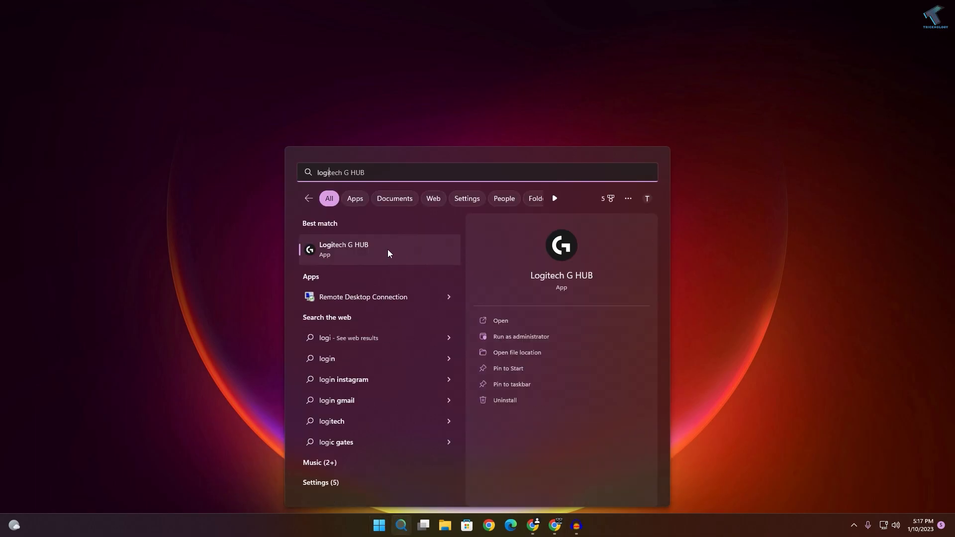
pyautogui.rightClick(343, 249)
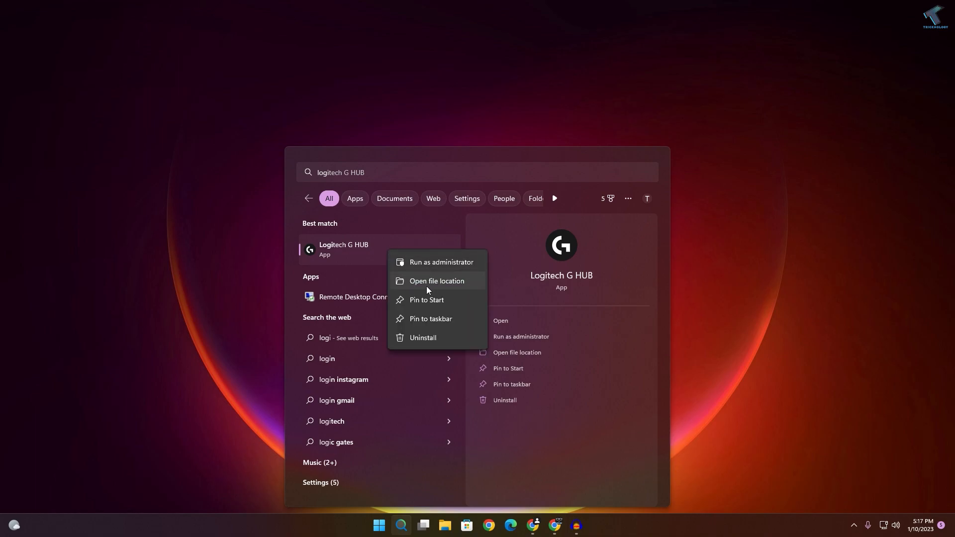
pyautogui.click(435, 281)
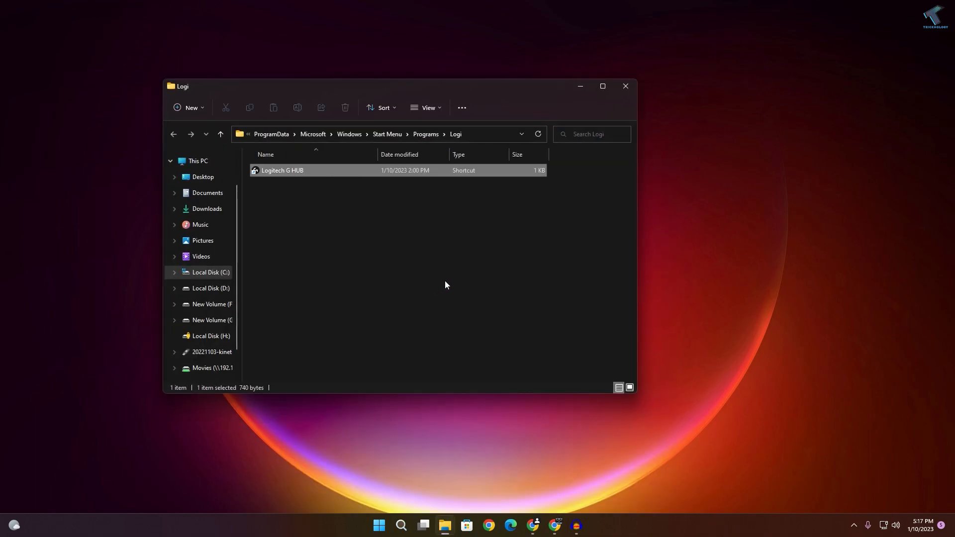
# Step: Bring up the full context menu for the Logitech G HUB shortcut
pyautogui.rightClick(281, 170)
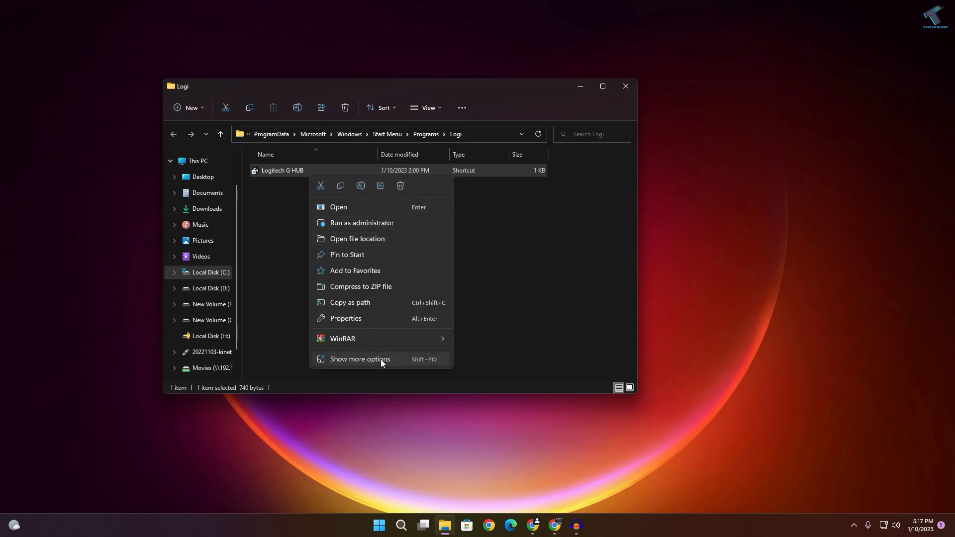
pyautogui.click(345, 318)
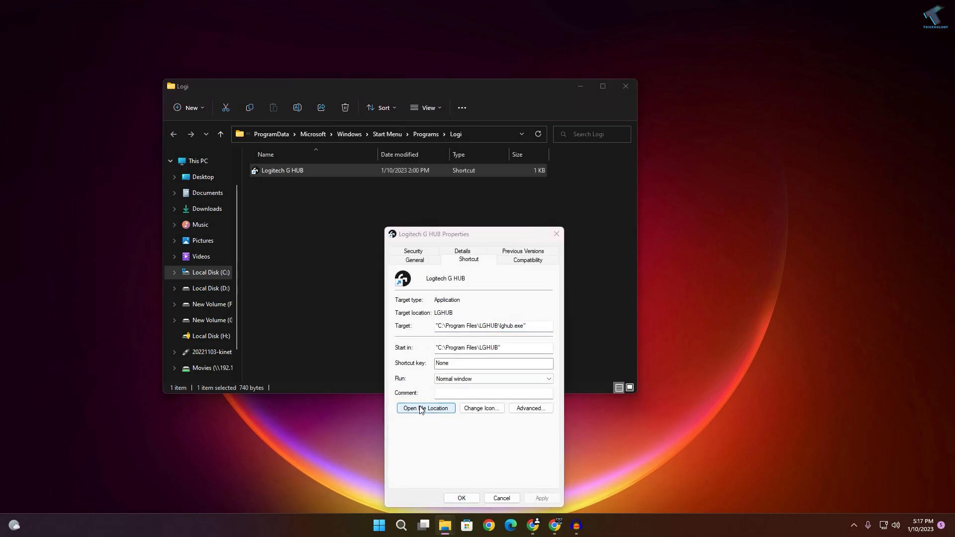
# Step: Jump to the LGHUB program folder and show the full context menu for lghub
pyautogui.click(425, 408)
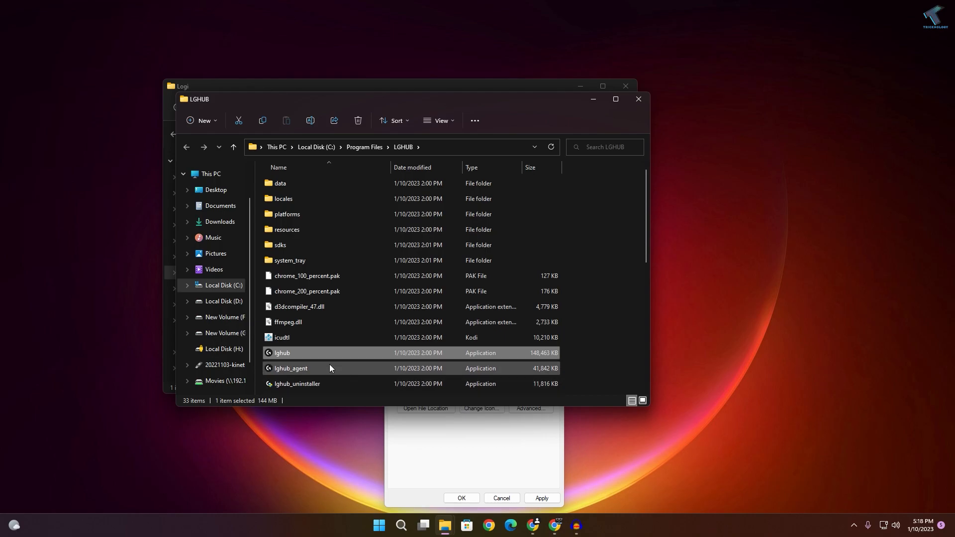
pyautogui.moveTo(319, 355)
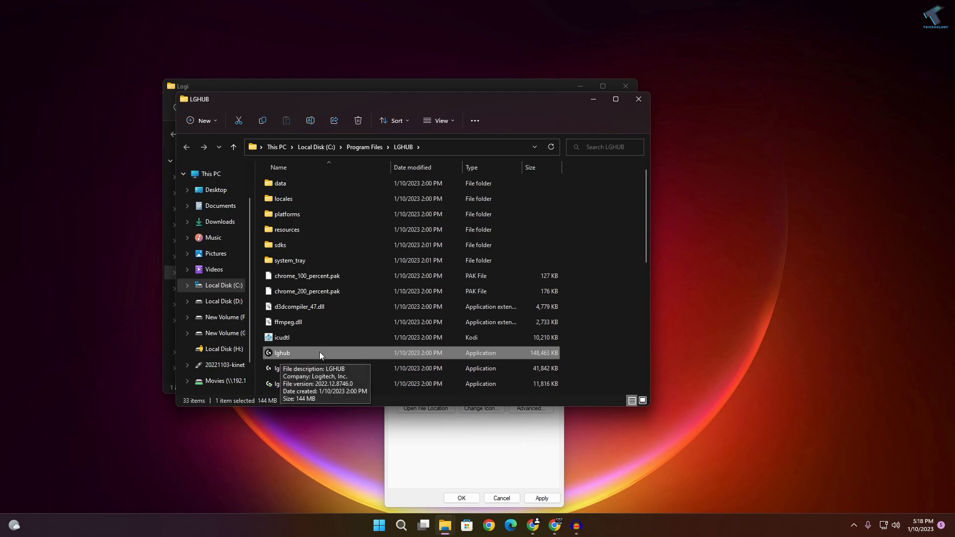
pyautogui.rightClick(282, 352)
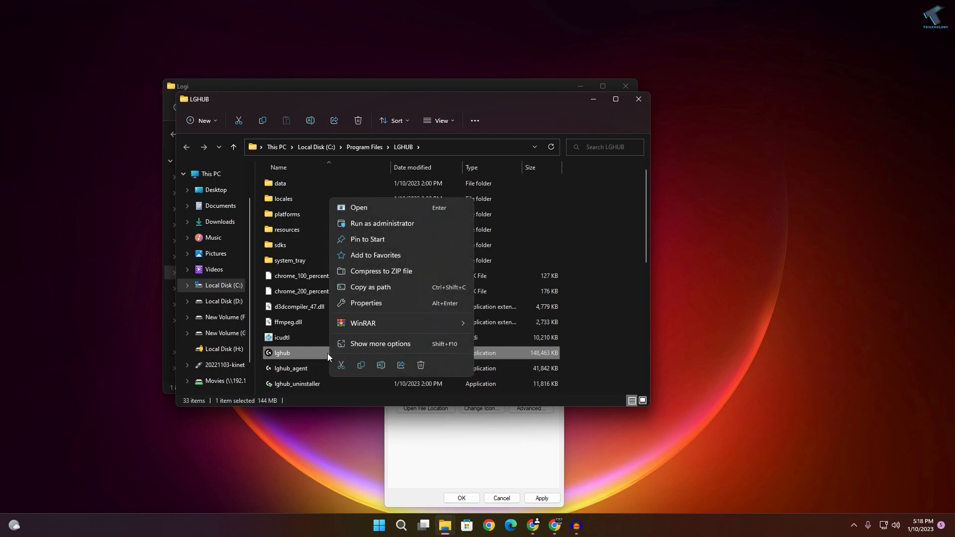
pyautogui.click(380, 346)
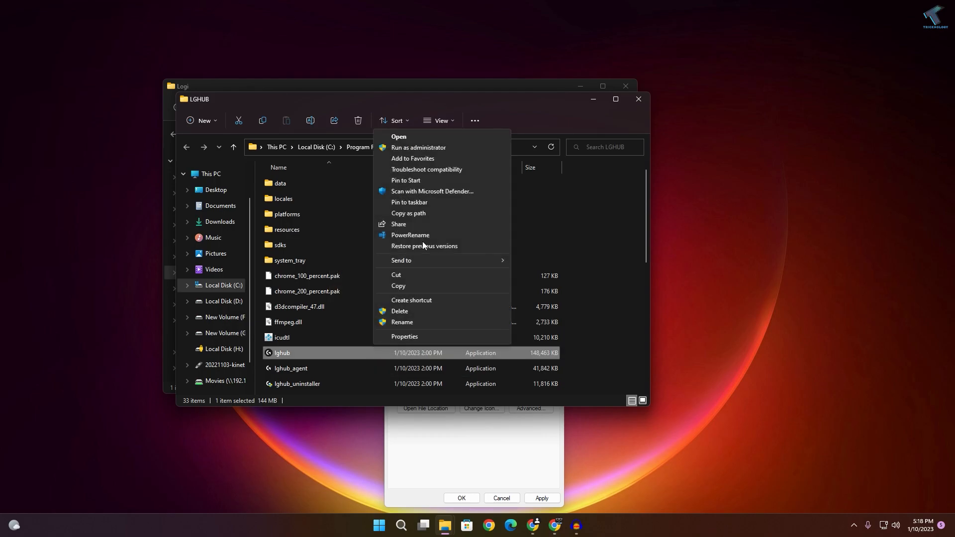
# Step: Set lghub to Windows 7 compatibility mode, always run as administrator, and apply with admin approval
pyautogui.click(405, 336)
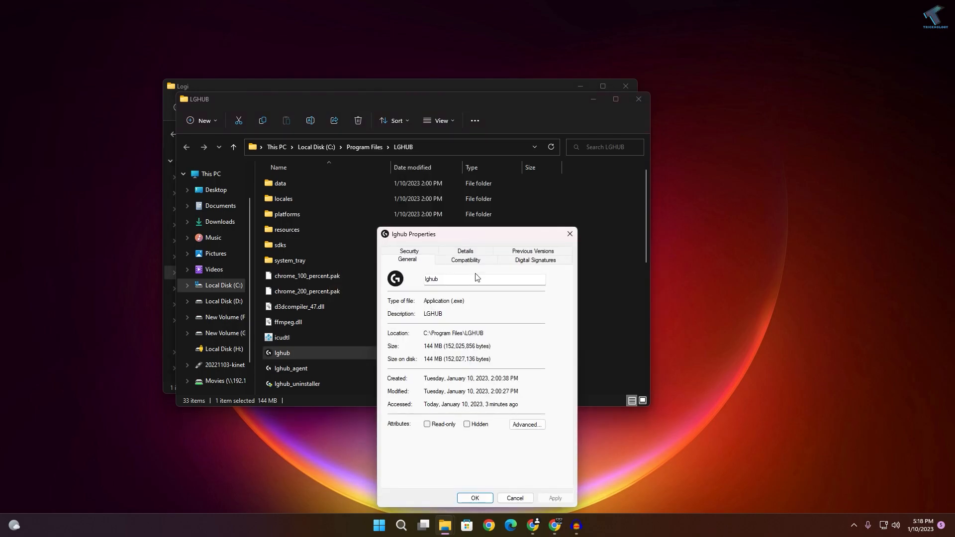
pyautogui.click(464, 259)
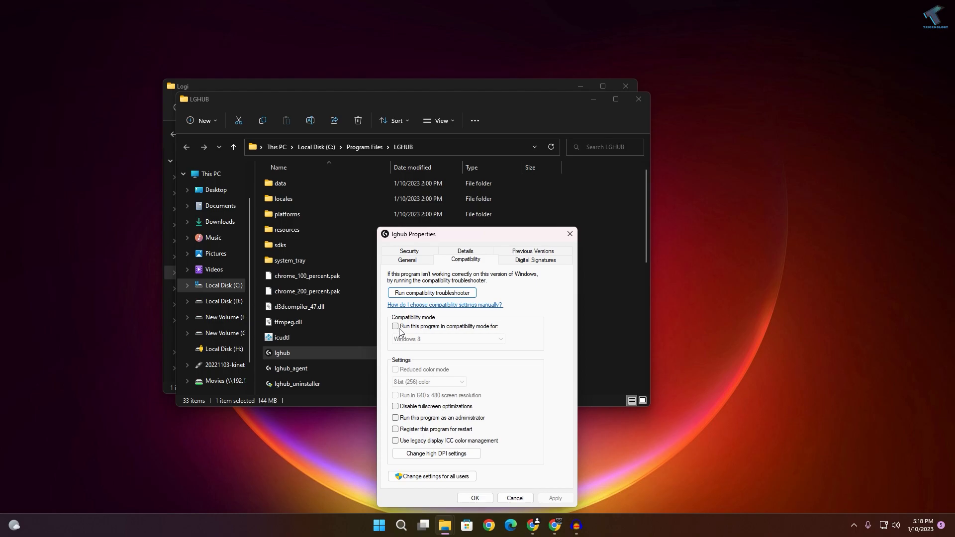
pyautogui.click(395, 326)
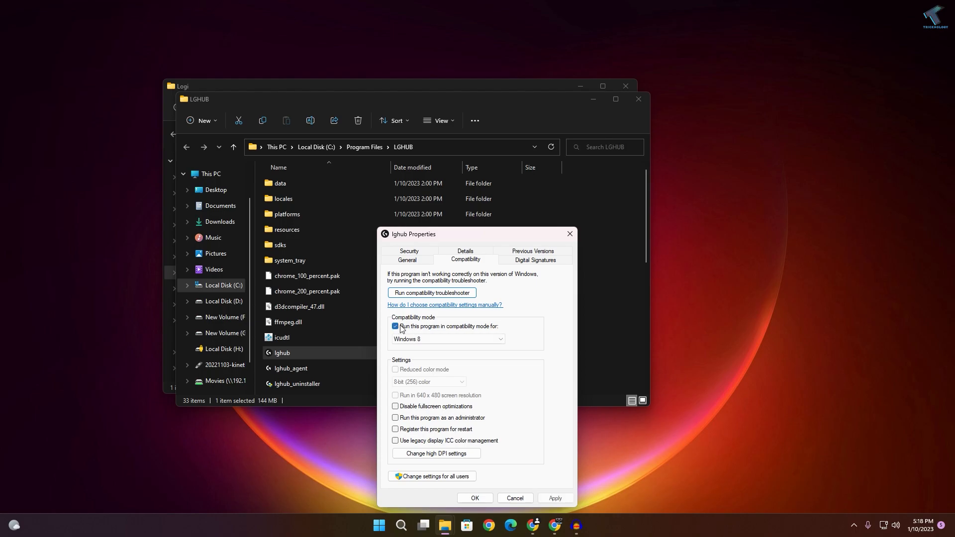
pyautogui.click(447, 338)
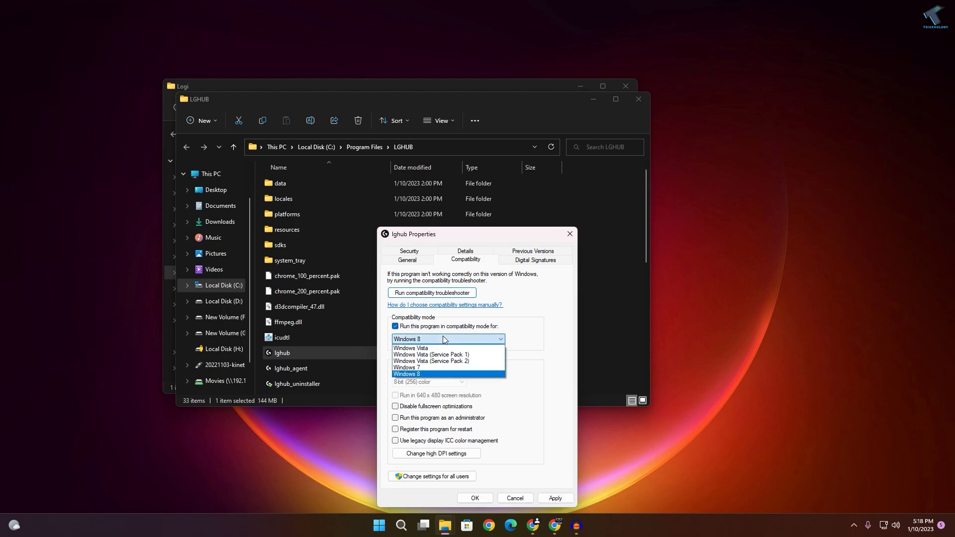
pyautogui.click(407, 367)
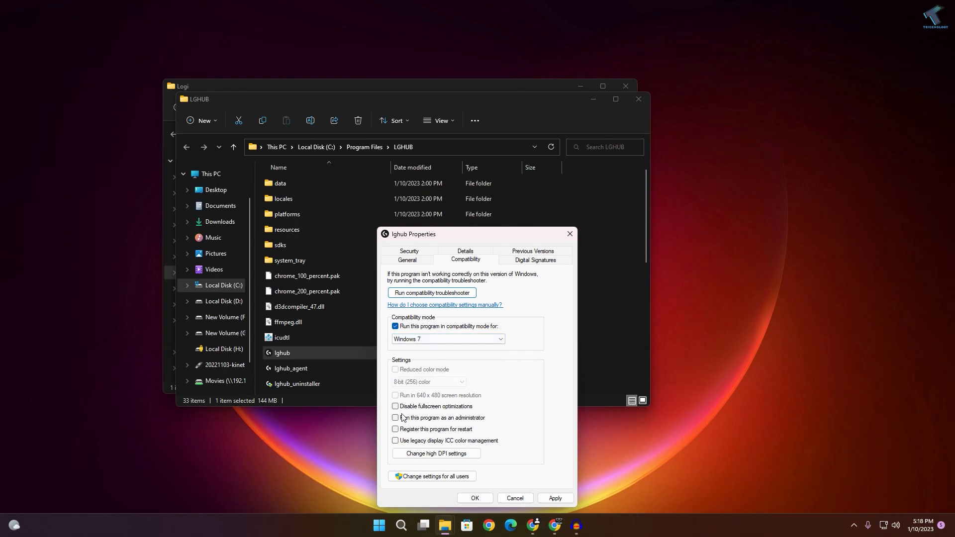
pyautogui.click(394, 418)
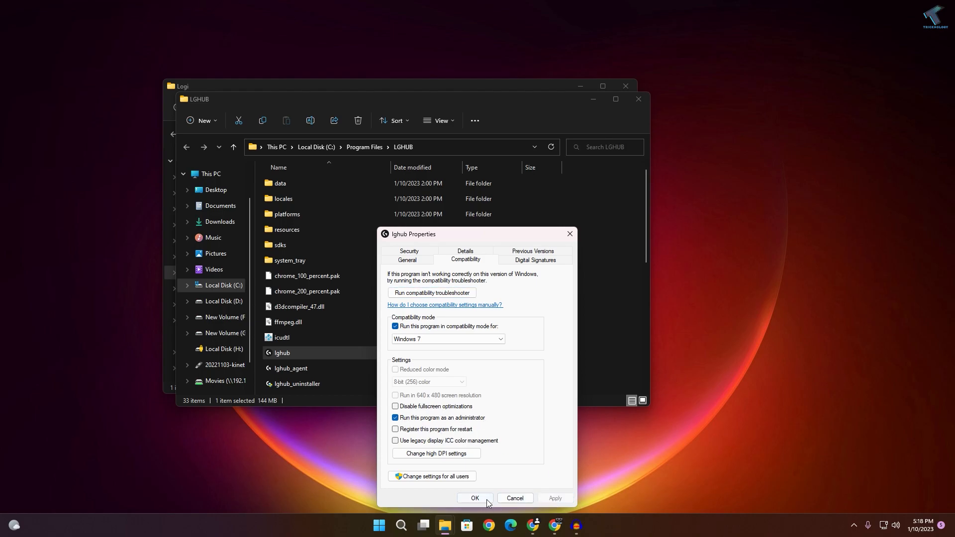
pyautogui.click(473, 497)
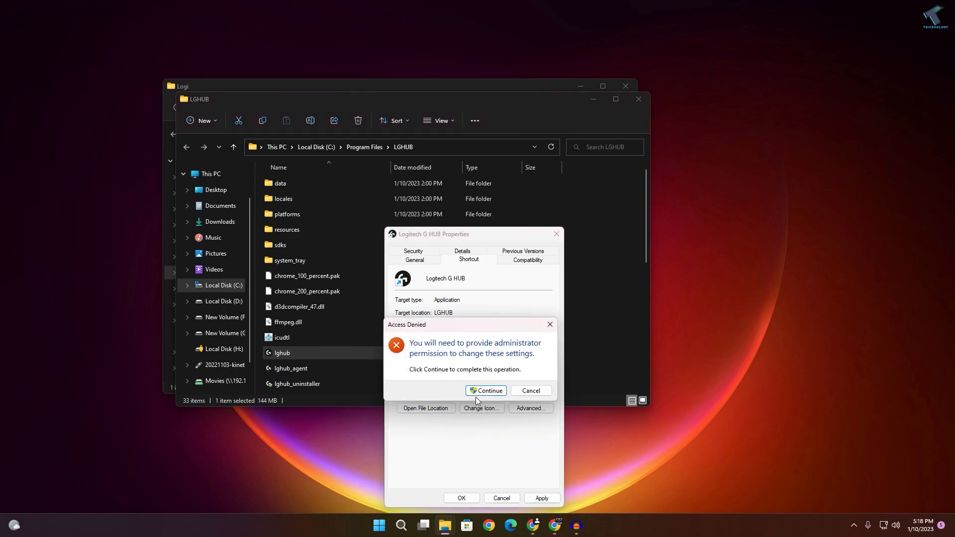
pyautogui.click(529, 390)
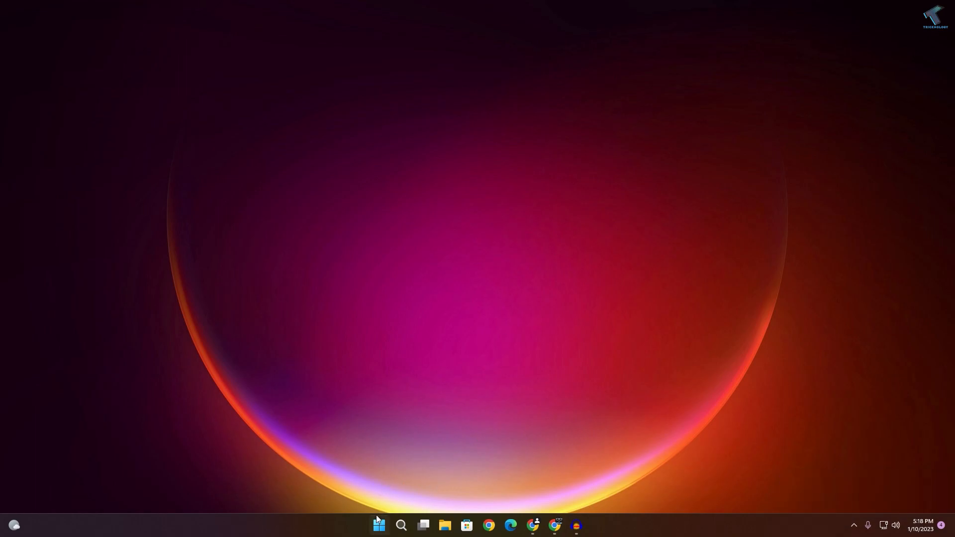
# Step: Search 'logi' from Start and launch the uninstall for Logitech G HUB
pyautogui.click(378, 530)
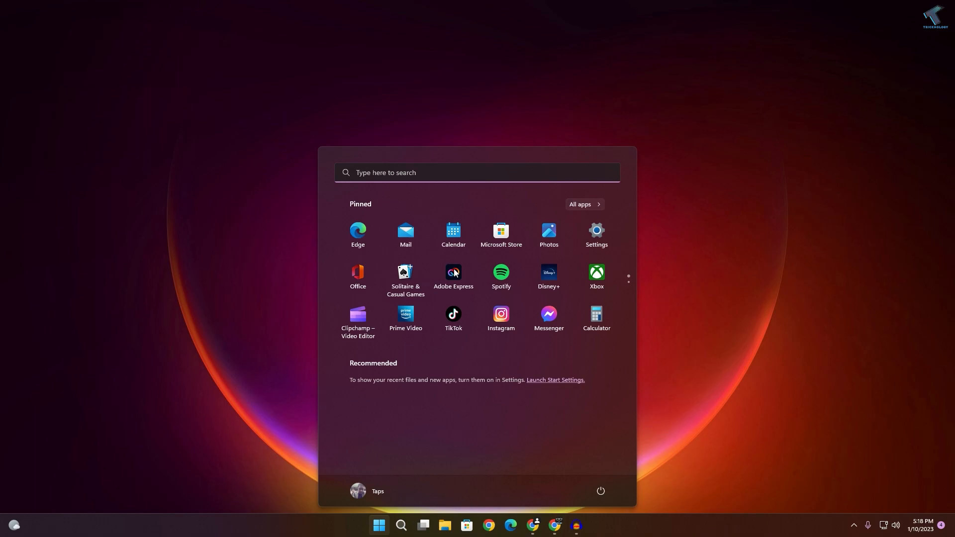
pyautogui.moveTo(747, 242)
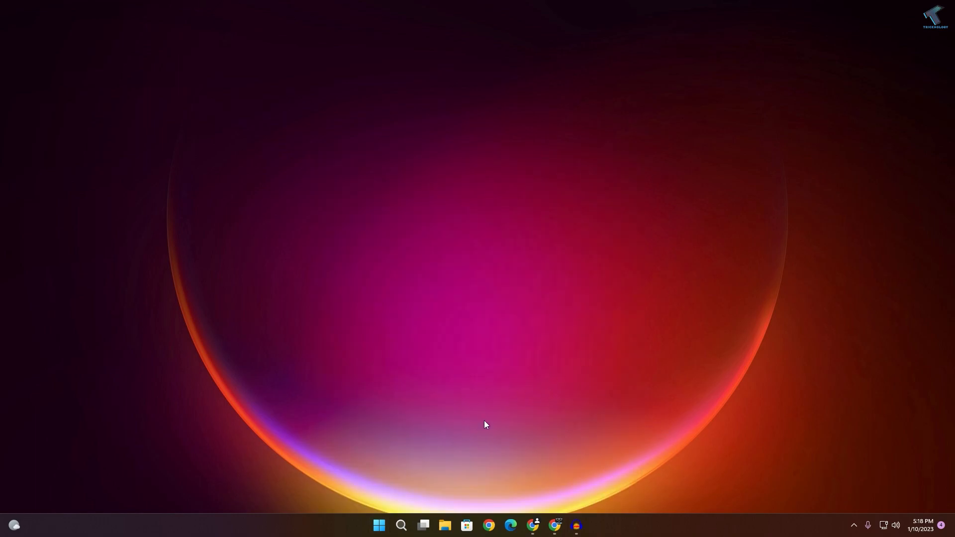
pyautogui.moveTo(378, 525)
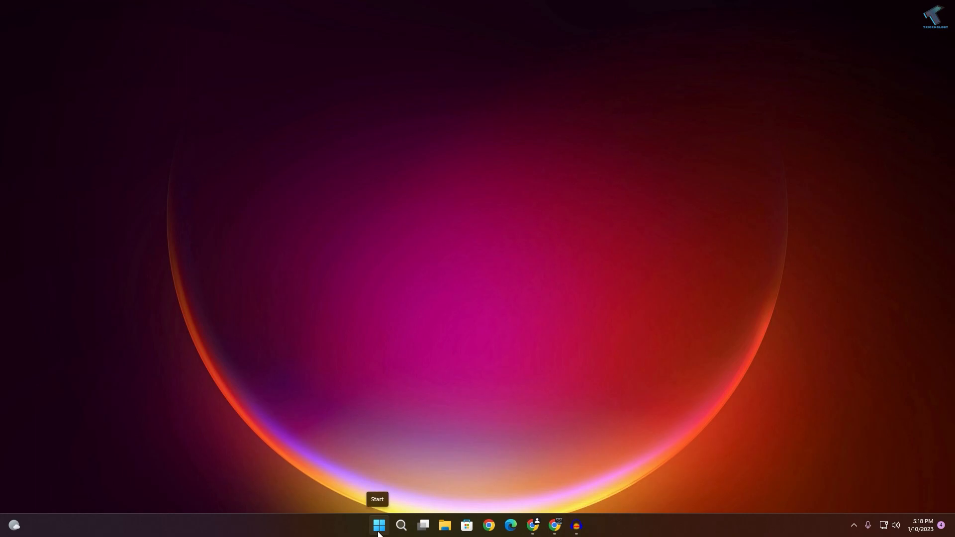
pyautogui.click(377, 525)
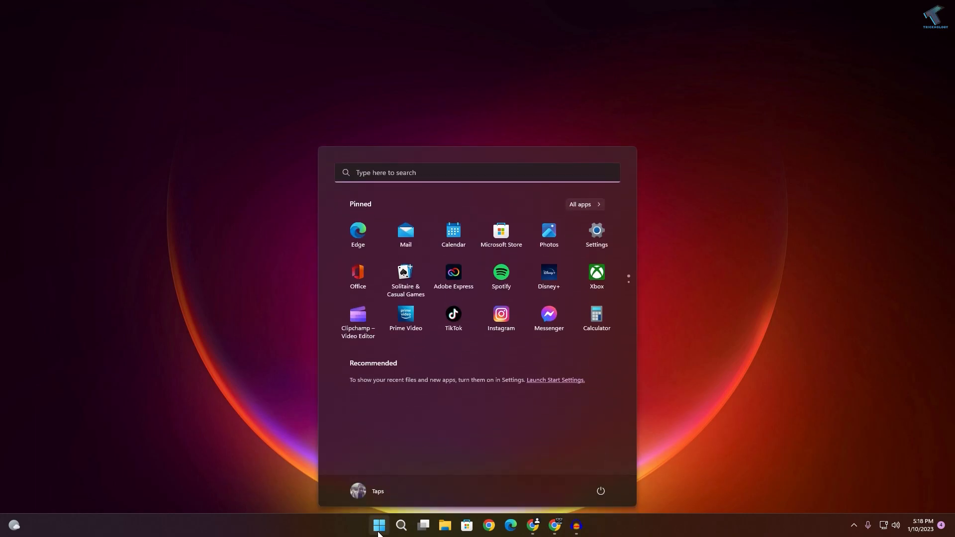
pyautogui.write('logi')
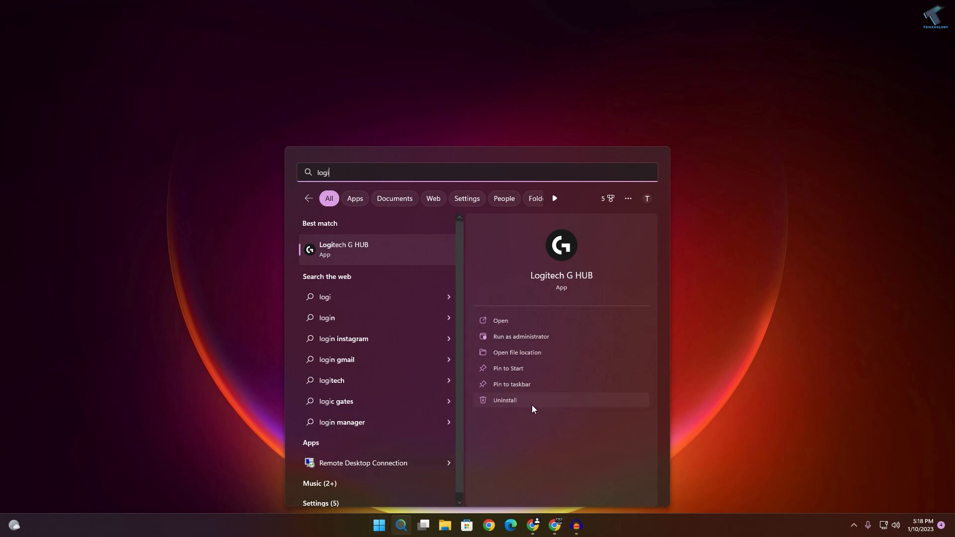
pyautogui.click(504, 400)
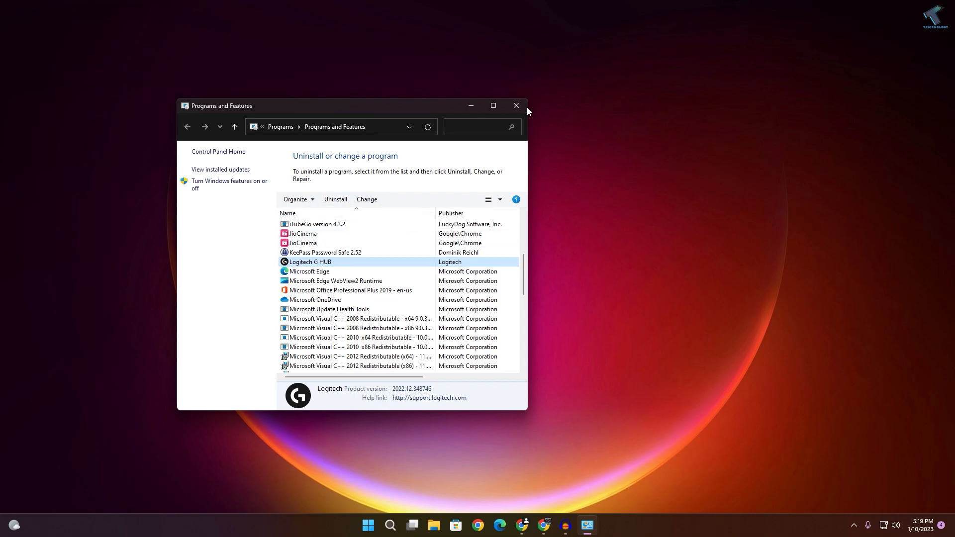
# Step: Close Programs and Features and bring Start back up for another search
pyautogui.click(516, 106)
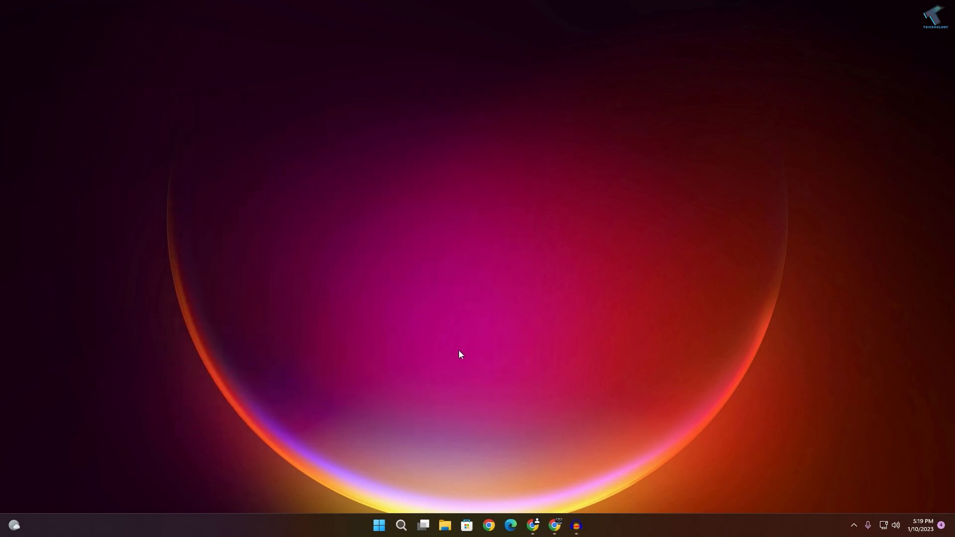
pyautogui.click(378, 530)
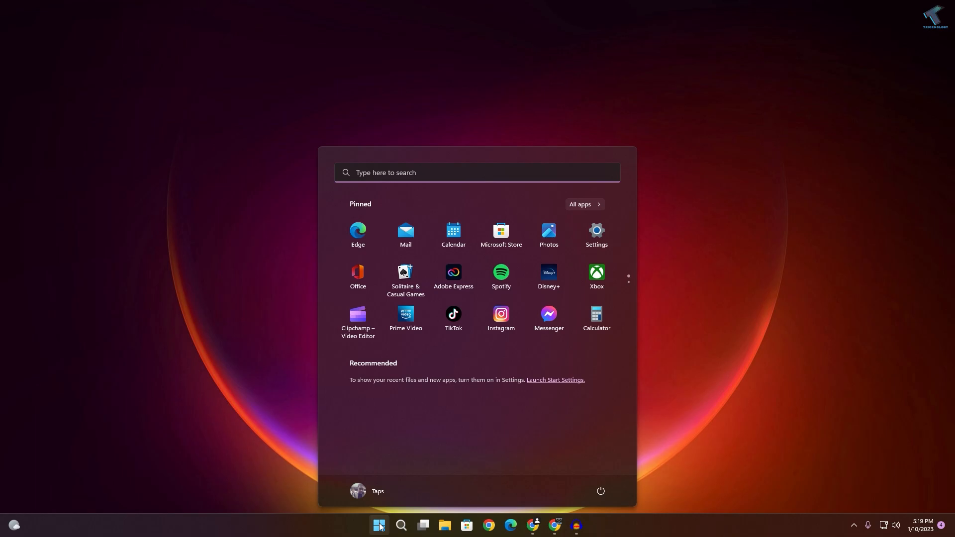
# Step: Open %appdata% Roaming, attempt to delete the LGHUB folder, and dismiss the file-in-use warning
pyautogui.write('%app')
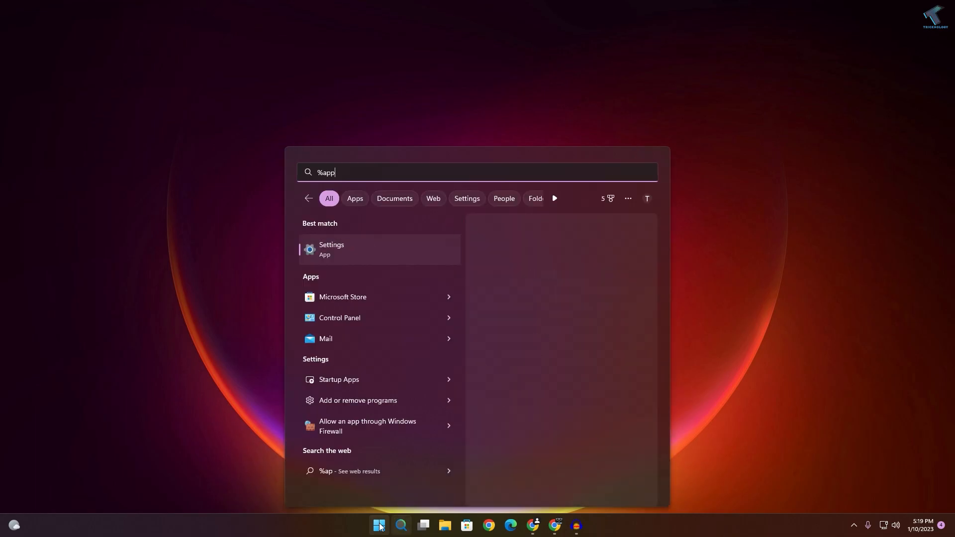
pyautogui.write('data')
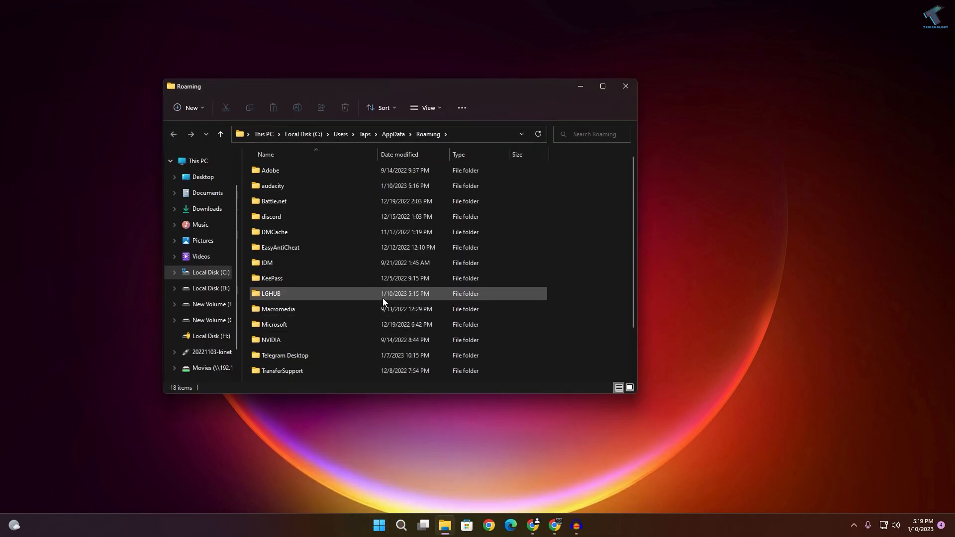
pyautogui.click(270, 294)
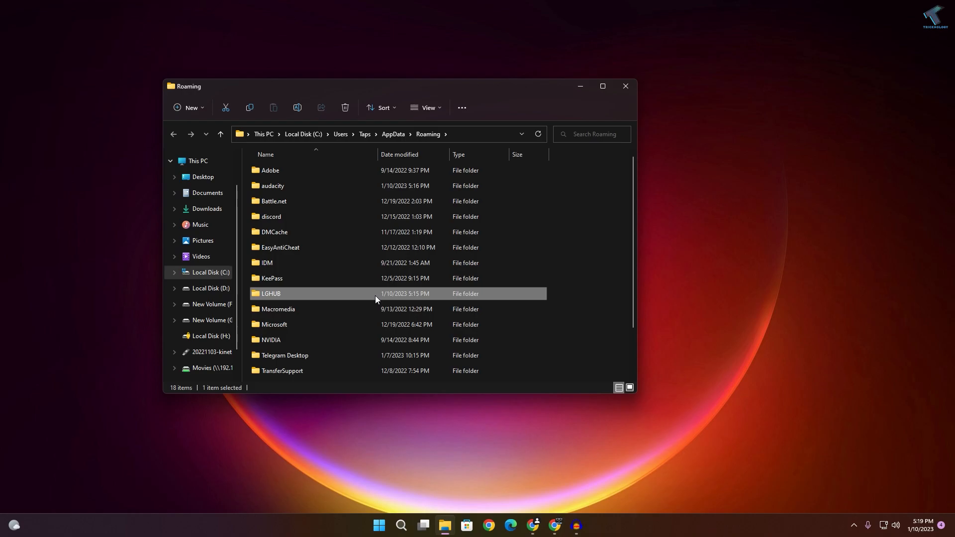
pyautogui.click(344, 107)
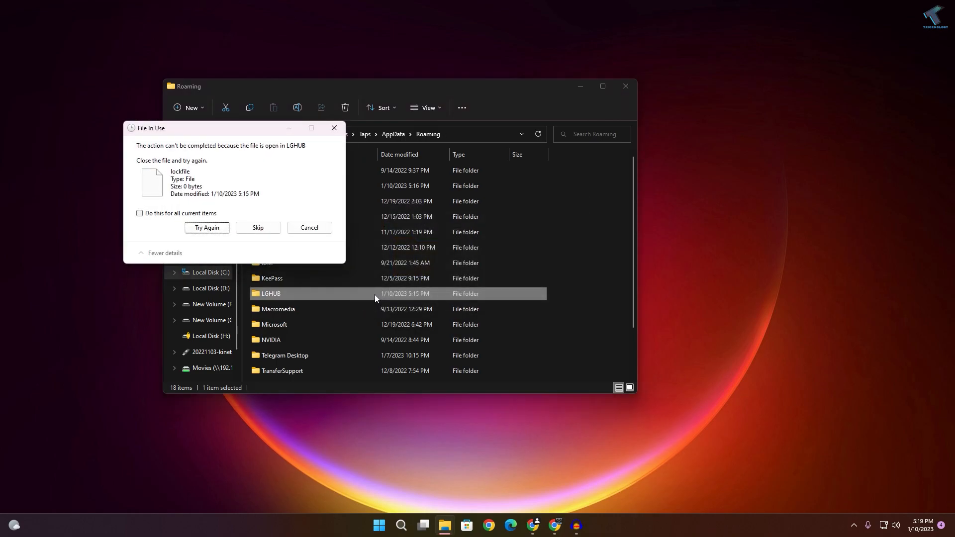
pyautogui.click(140, 213)
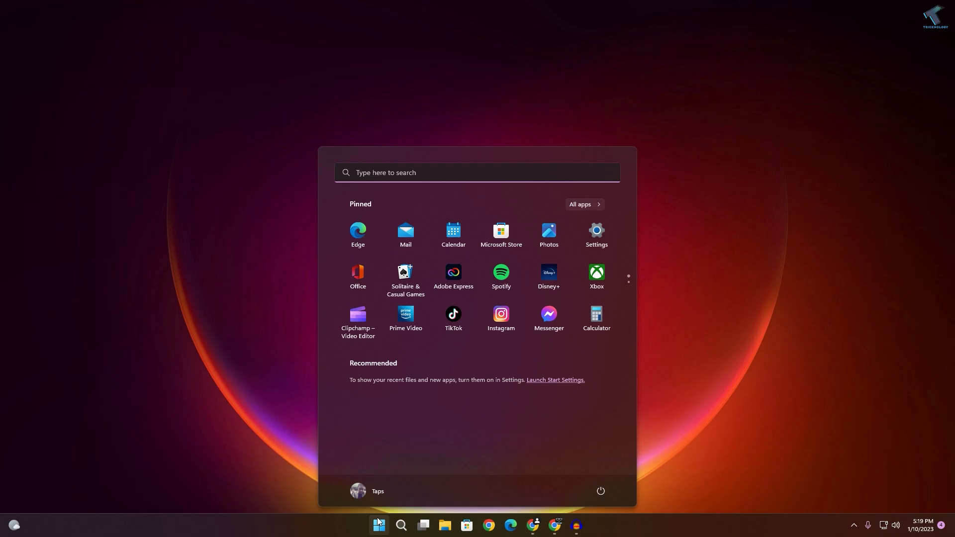
# Step: Open the local Temp folder via %temp% and select all 38 items in it
pyautogui.write('^')
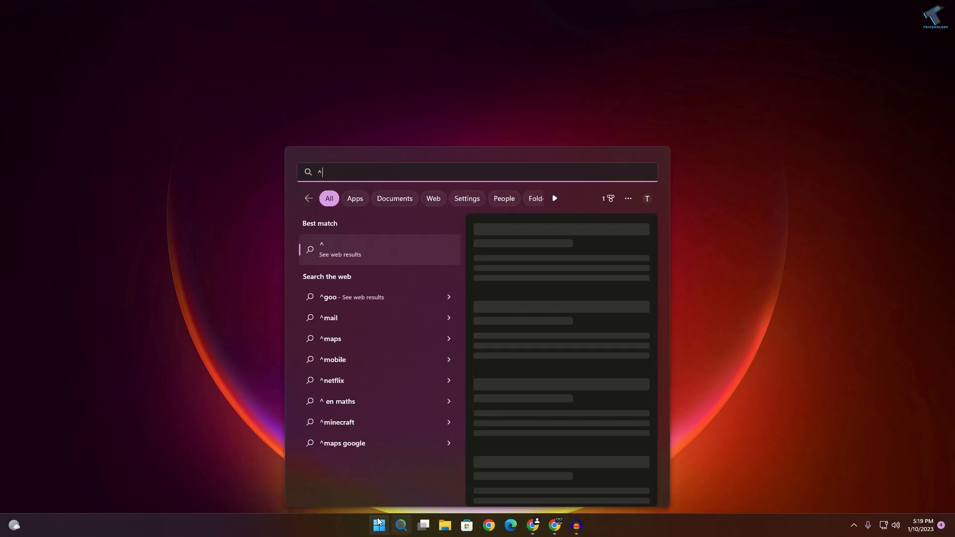
pyautogui.write('%')
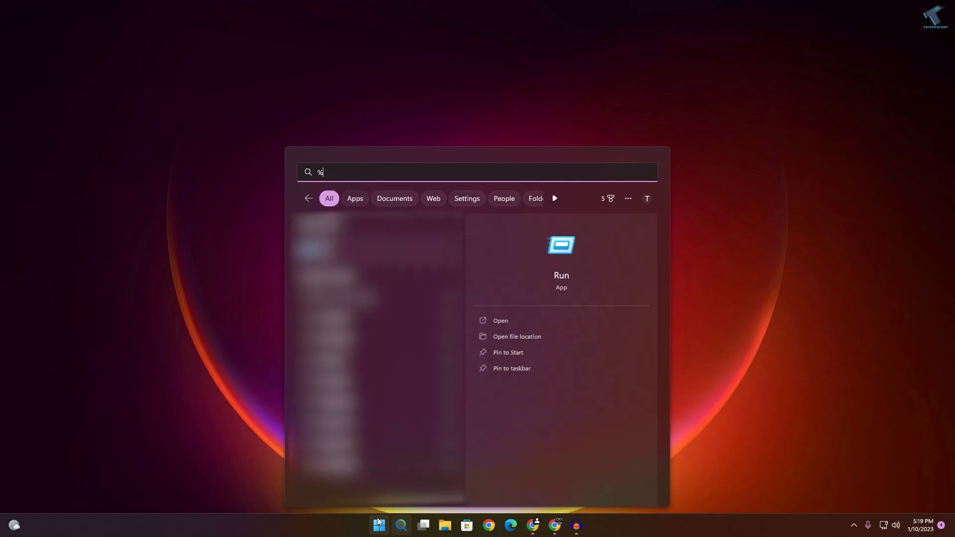
pyautogui.write('temp%')
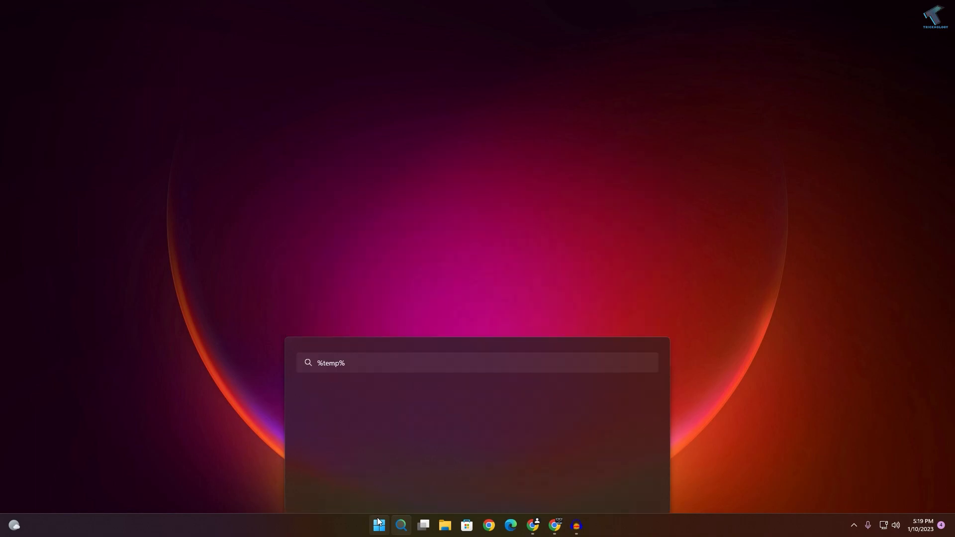
pyautogui.press('Enter')
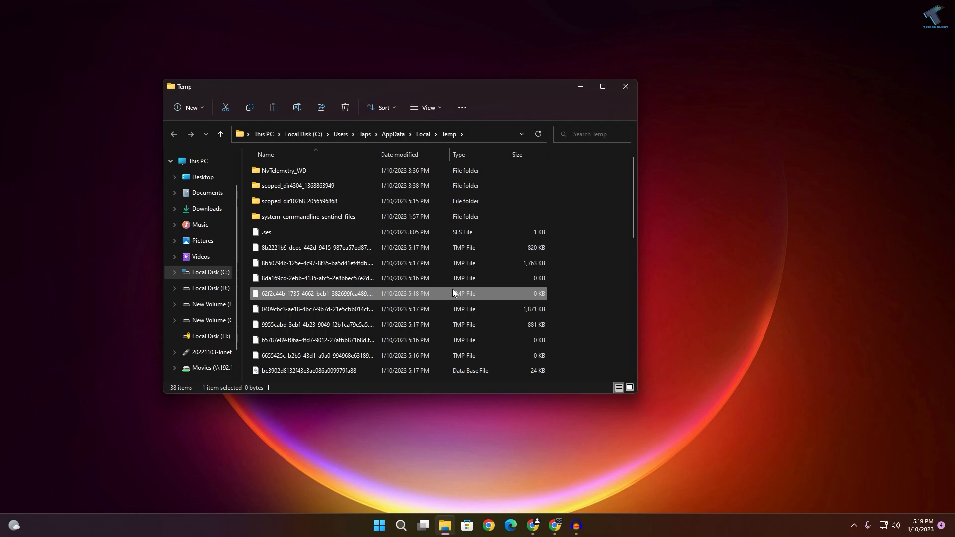
pyautogui.press('ctrl+a')
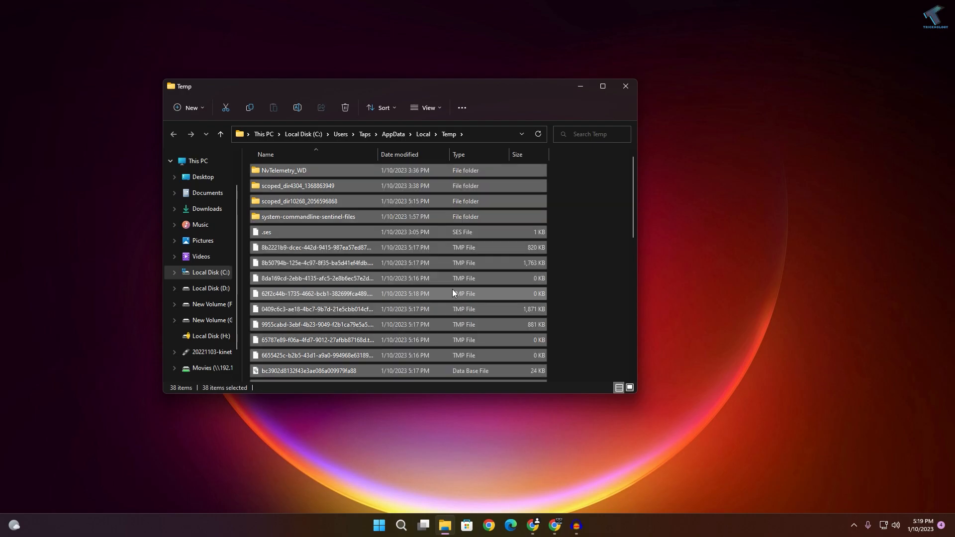